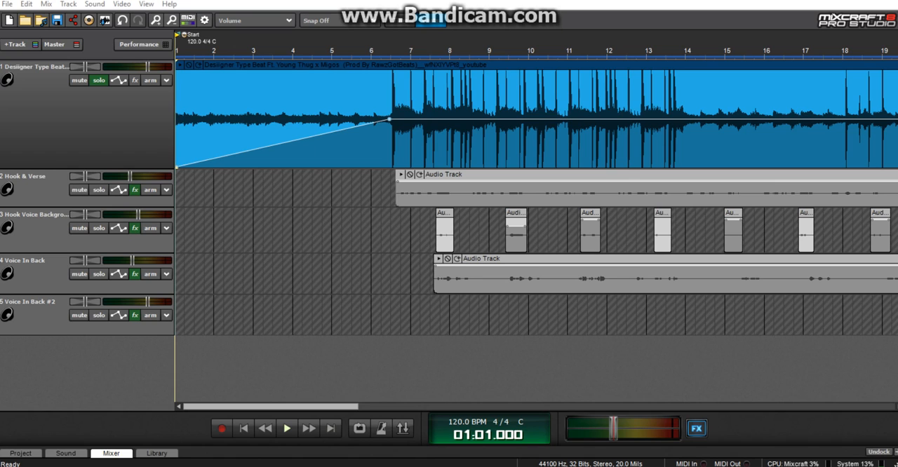
Step: Split the beat clip at the playhead, partway through its fade-in near bar 4
right_click(315, 124)
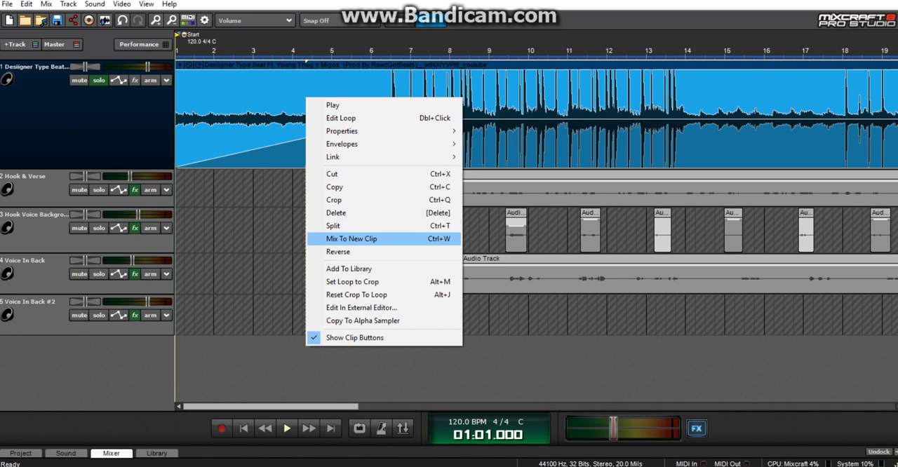
mouse_move(333, 225)
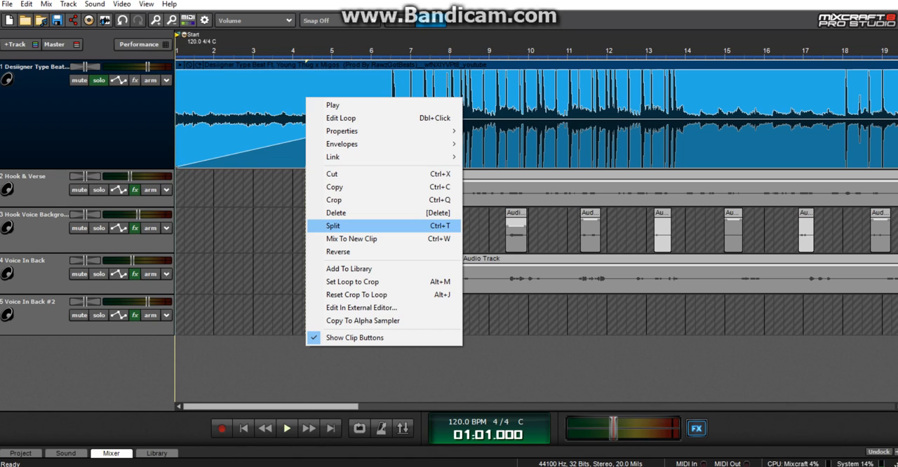
click(333, 224)
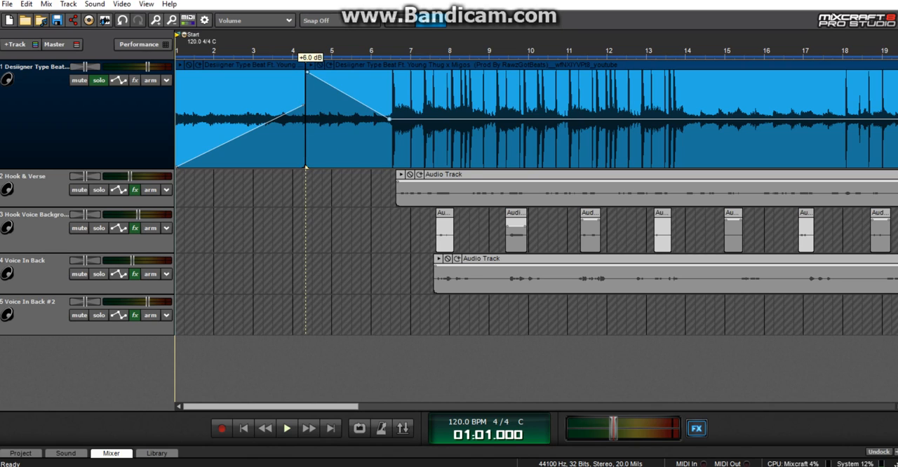
Step: Audition the fade-in, undo the split so the beat is one clip, and zoom out the timeline
drag(306, 72, 306, 73)
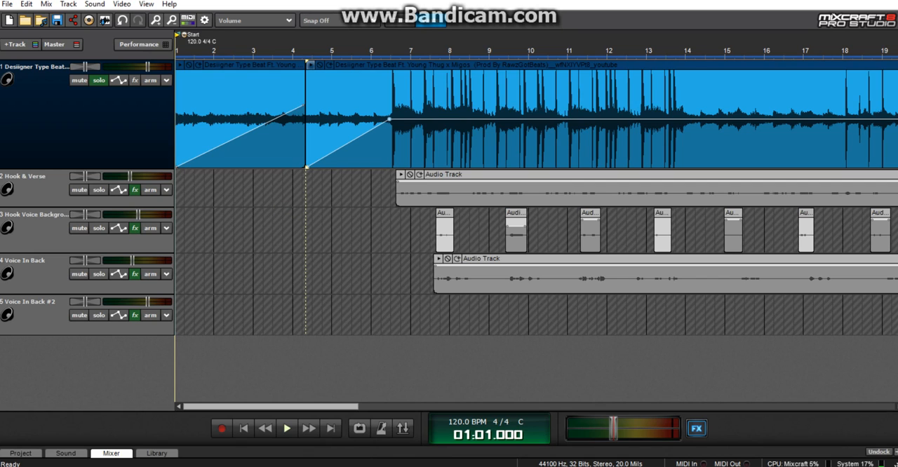
click(286, 428)
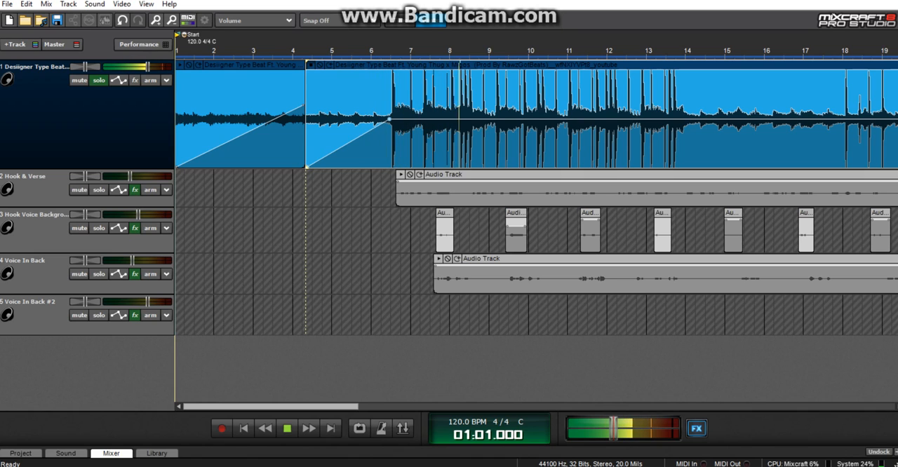
click(286, 428)
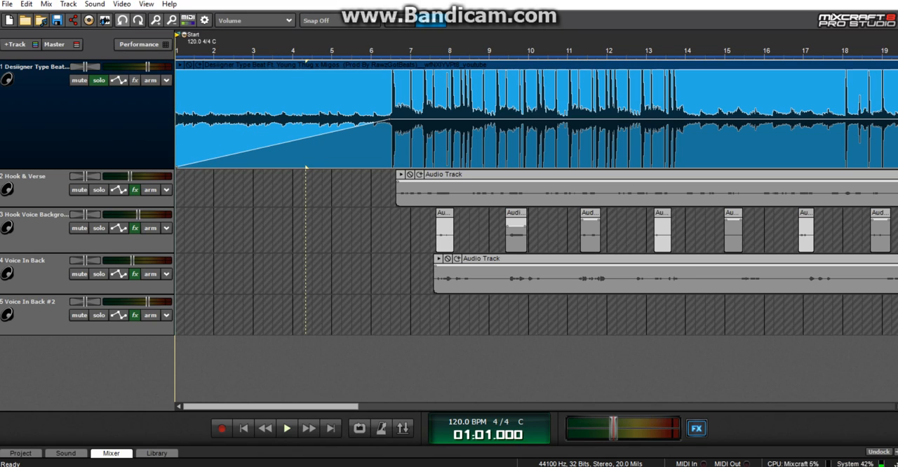
click(99, 80)
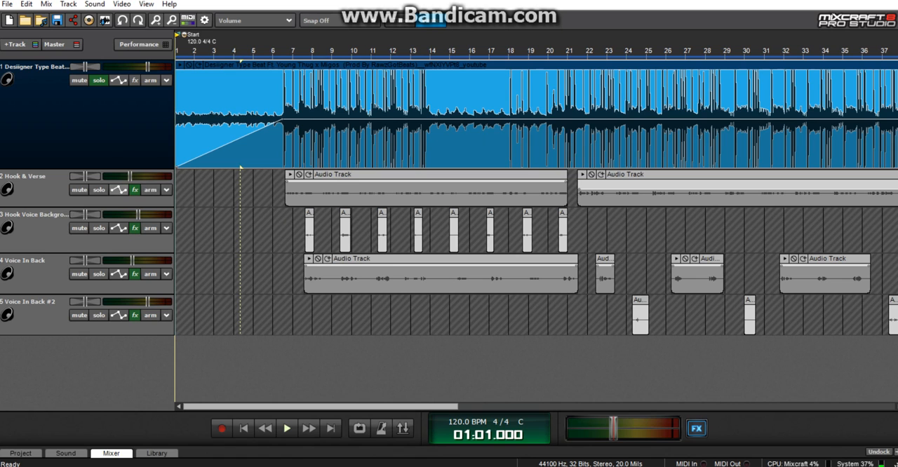
Step: Zoom out over the arrangement and bring up the Hook & Verse track's Effect List via its fx button
click(98, 78)
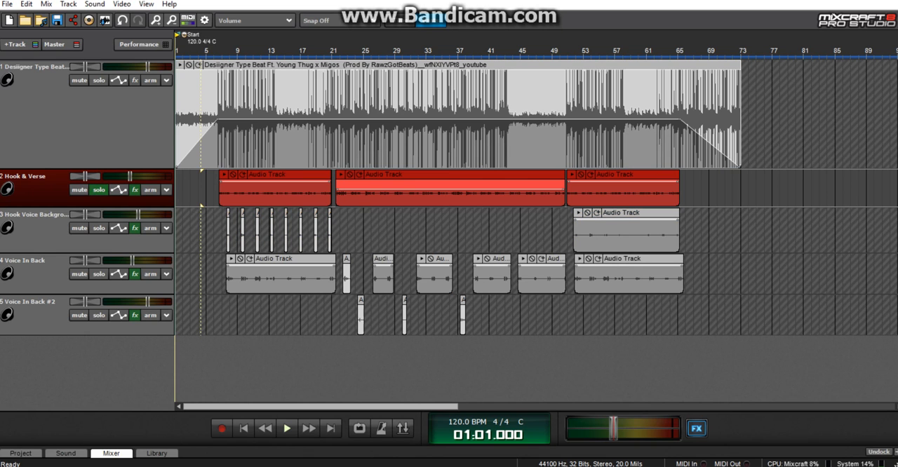
click(135, 189)
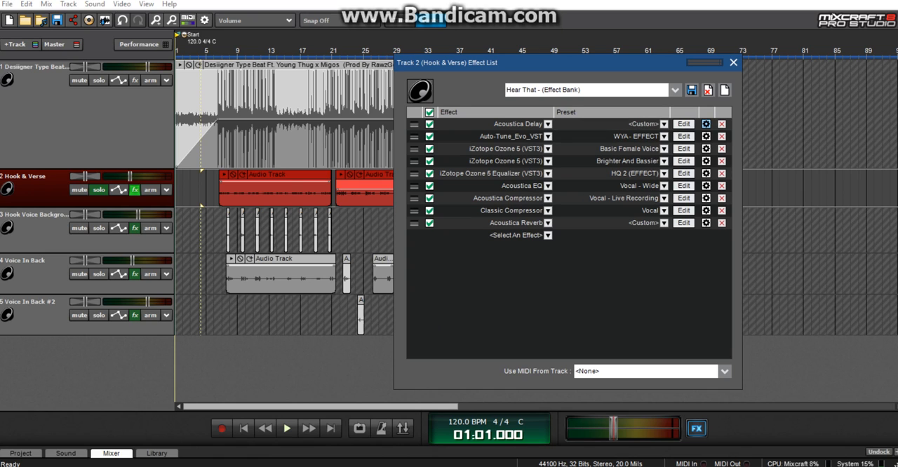
Step: Browse through the effect bank preset list for the Hook & Verse chain
click(673, 90)
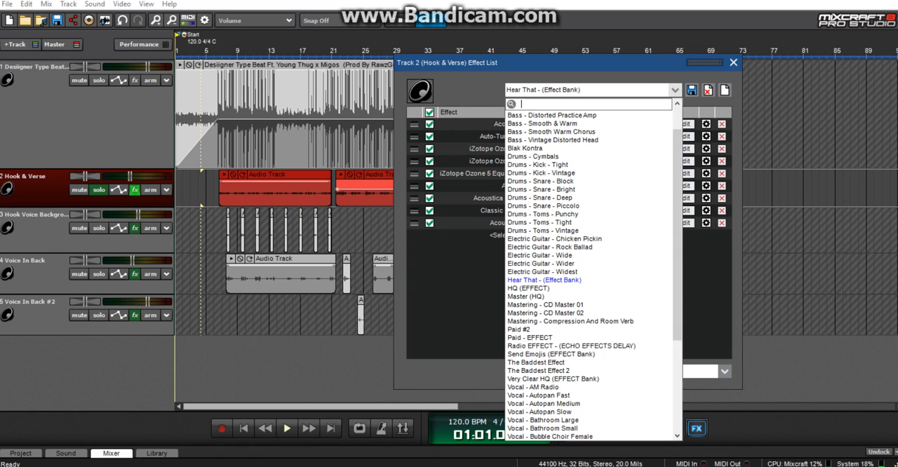
scroll(down, 3)
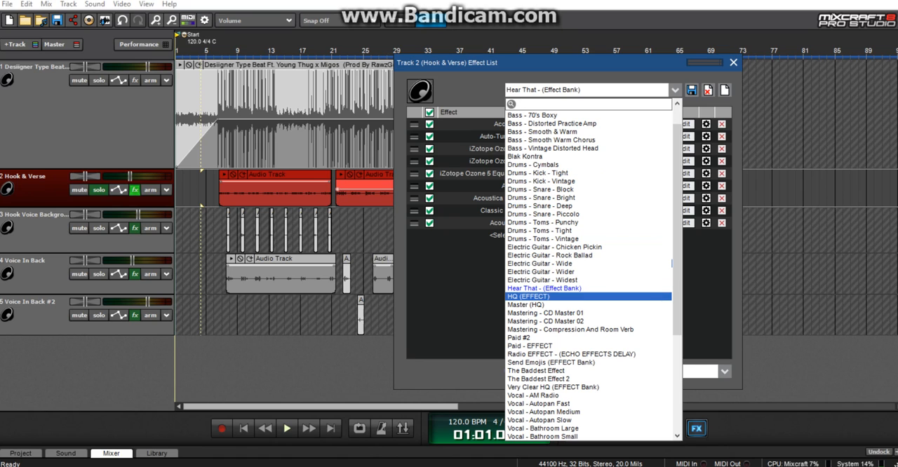
scroll(down, 3)
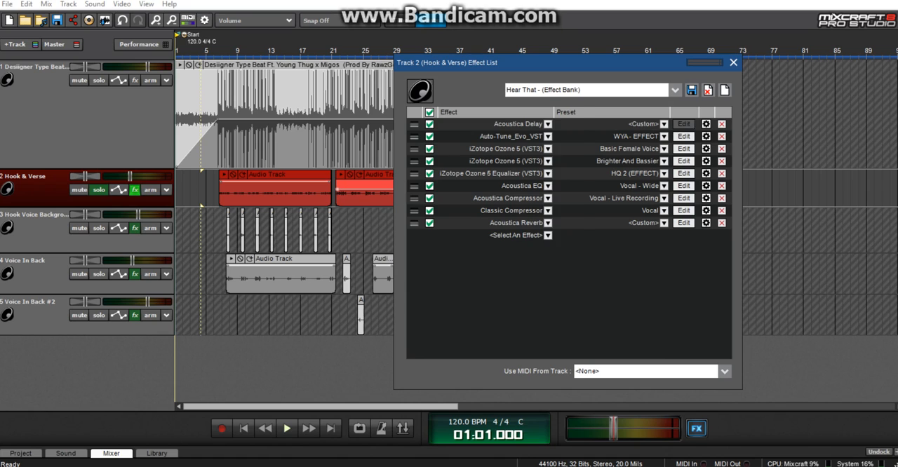
Step: View and close the Acoustica Delay settings, then bring up the Auto-Tune Evo editor
click(681, 123)
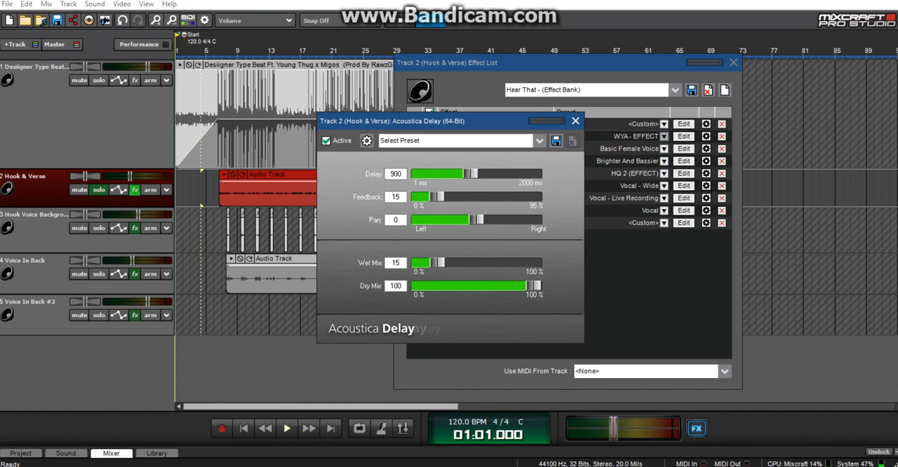
click(575, 120)
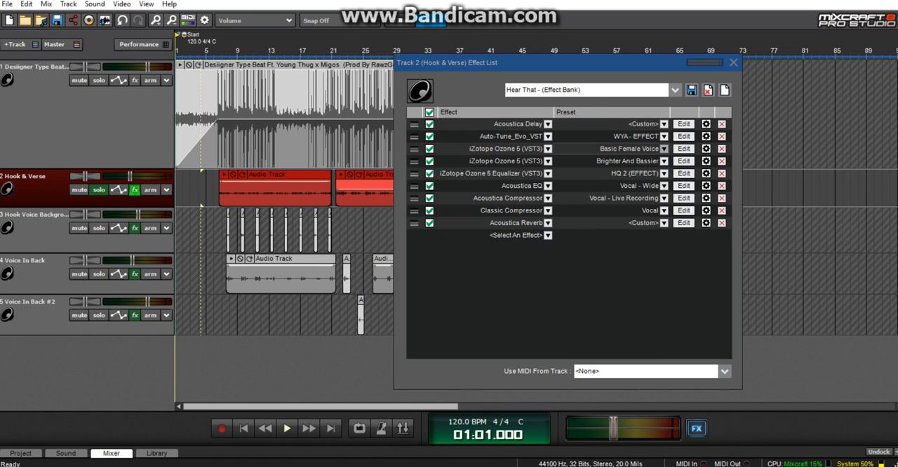
click(682, 136)
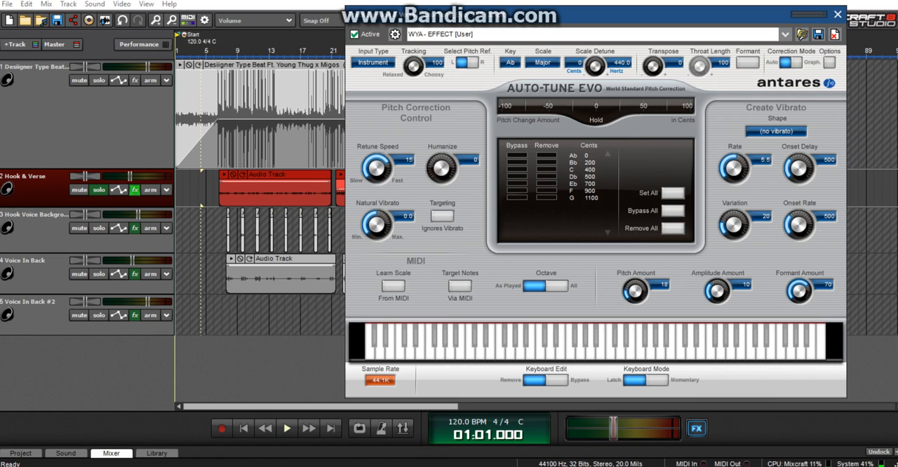
Step: Review Auto-Tune Evo's scale list, keep it on Major, and nudge its correction controls
click(541, 63)
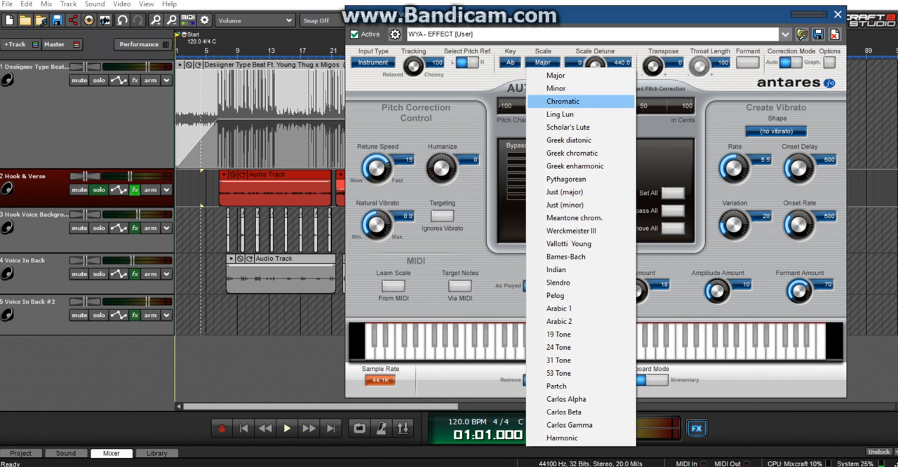
mouse_move(556, 74)
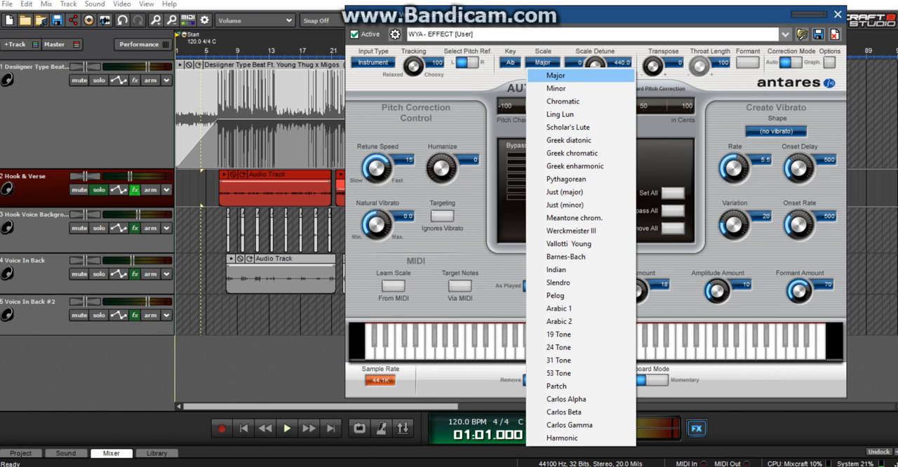
click(556, 74)
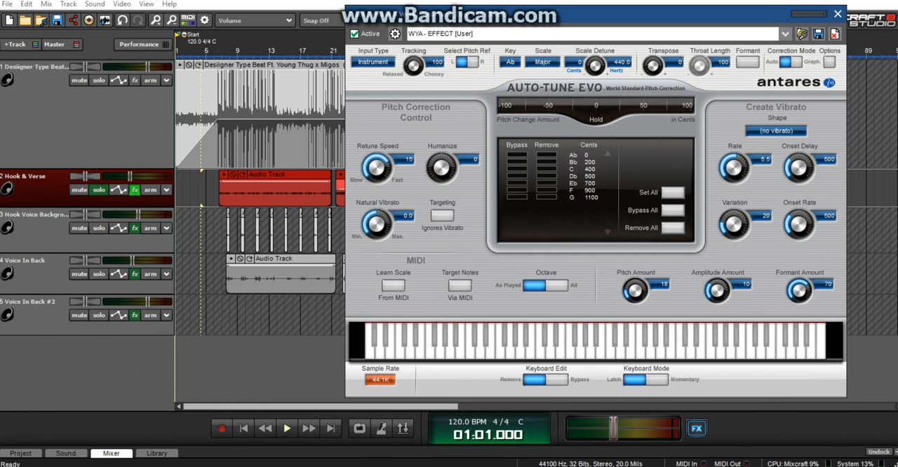
click(510, 62)
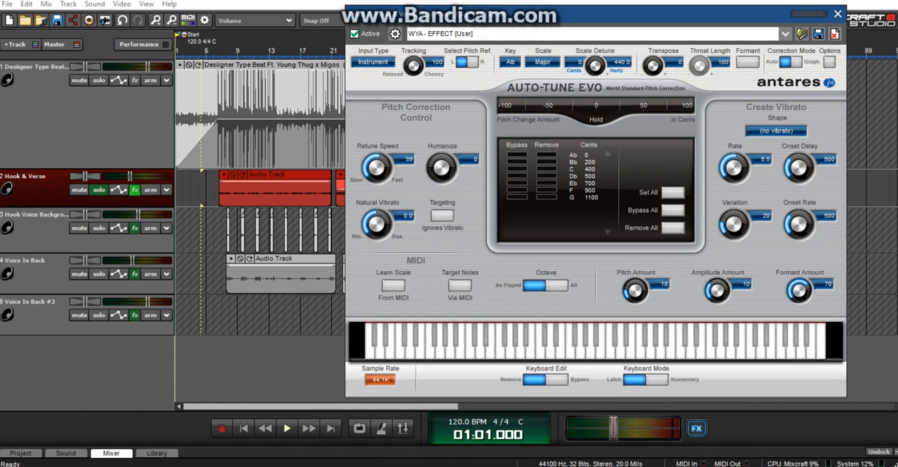
drag(379, 168, 379, 178)
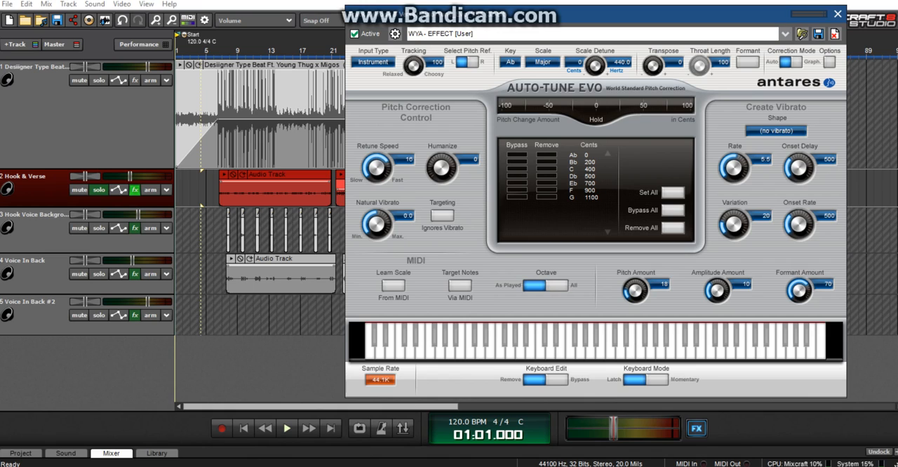
drag(376, 168, 376, 171)
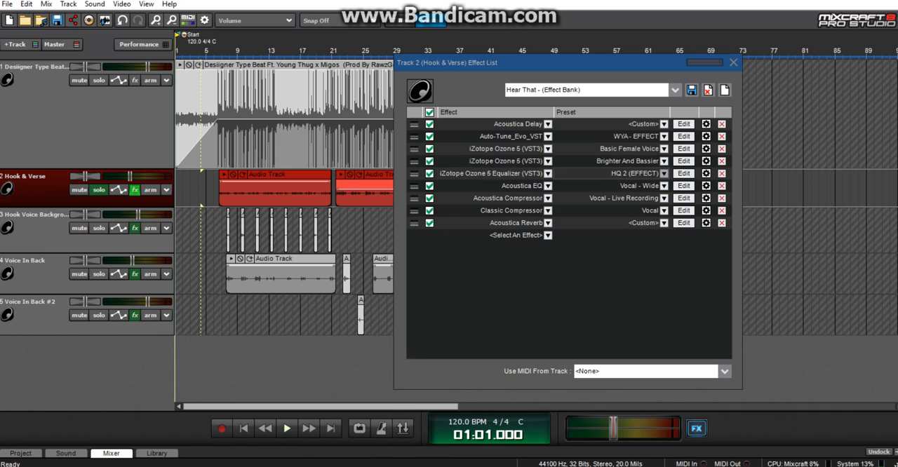
click(681, 173)
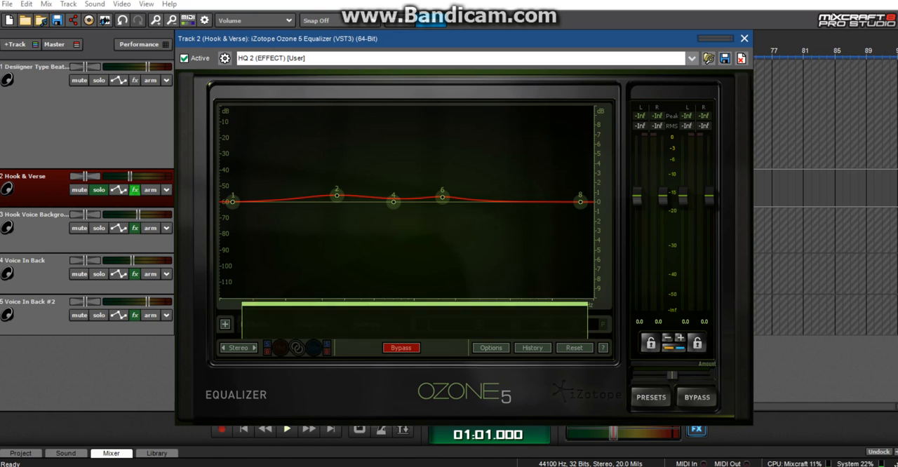
click(224, 323)
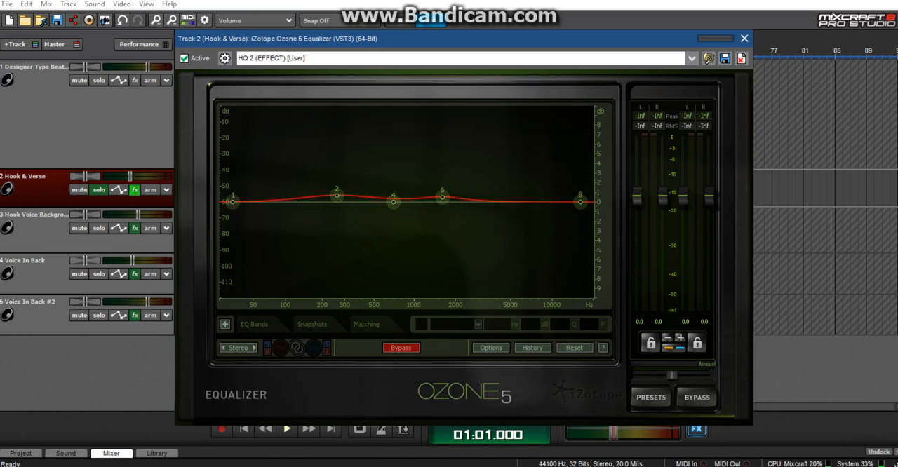
click(224, 324)
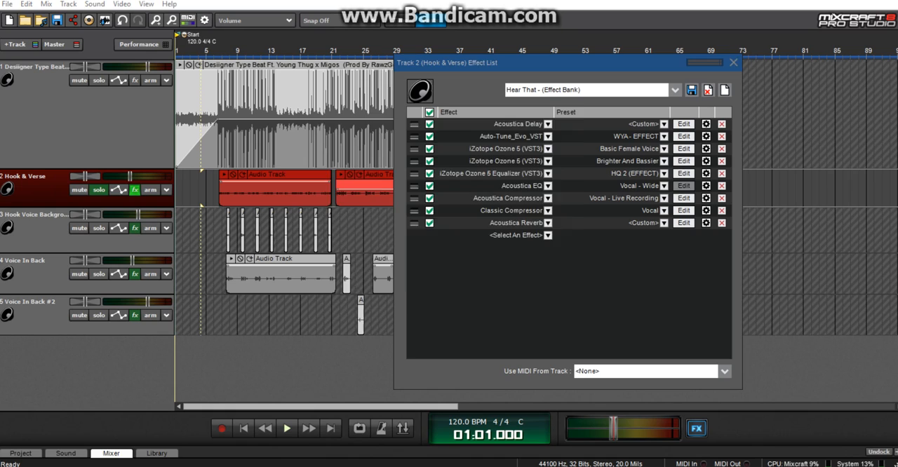
click(681, 185)
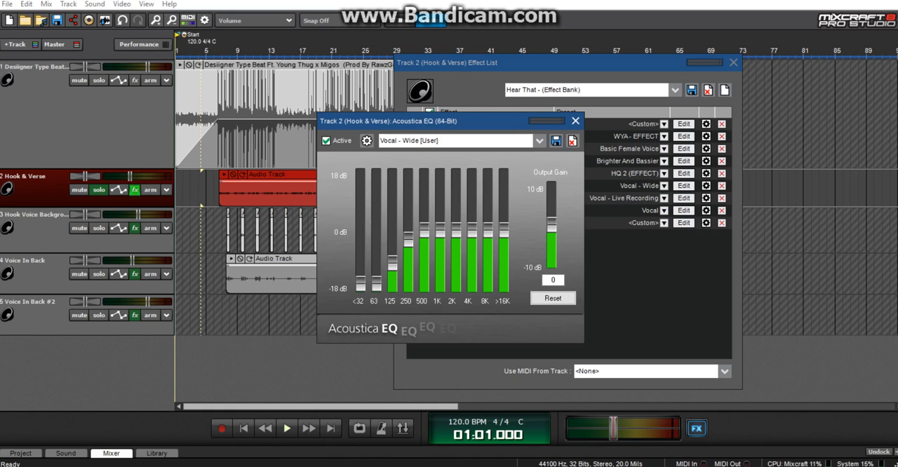
click(575, 121)
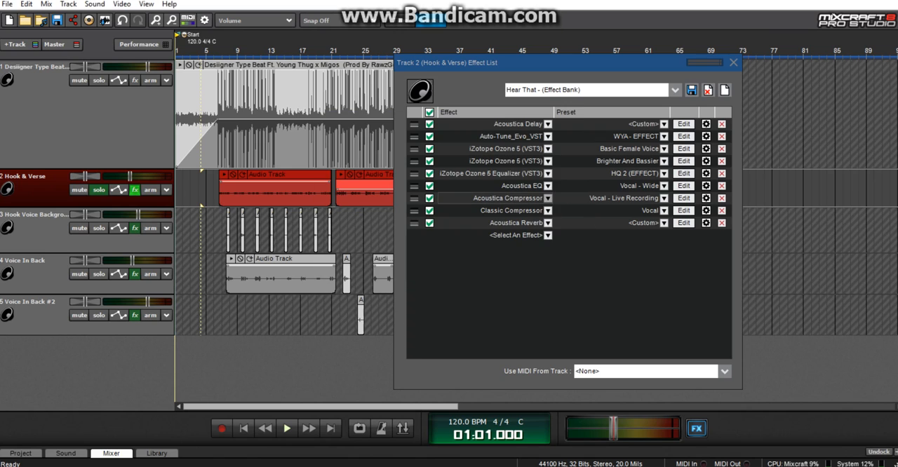
click(682, 197)
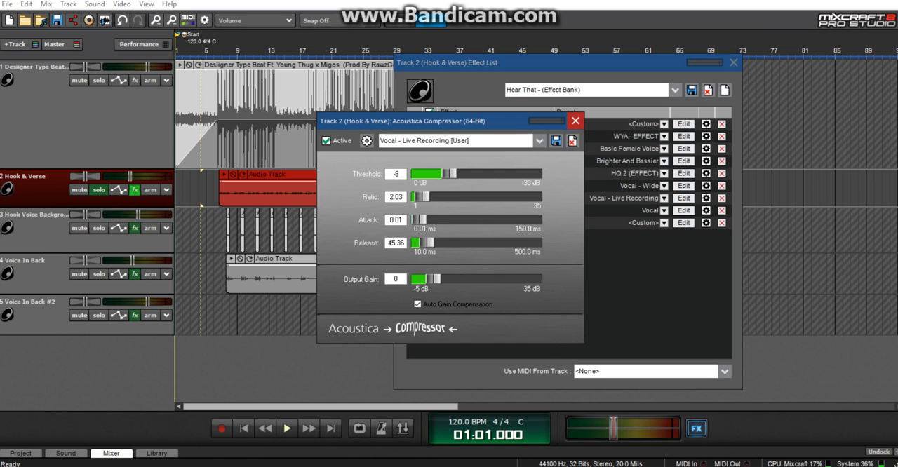
click(575, 120)
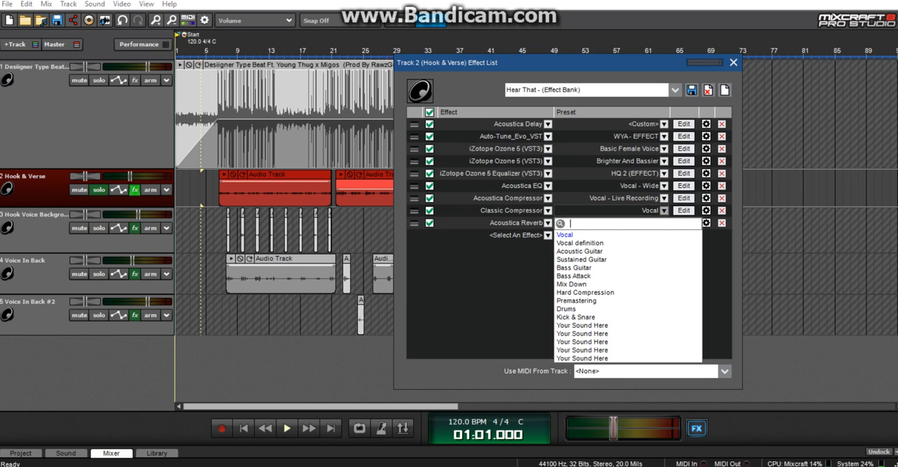
click(564, 235)
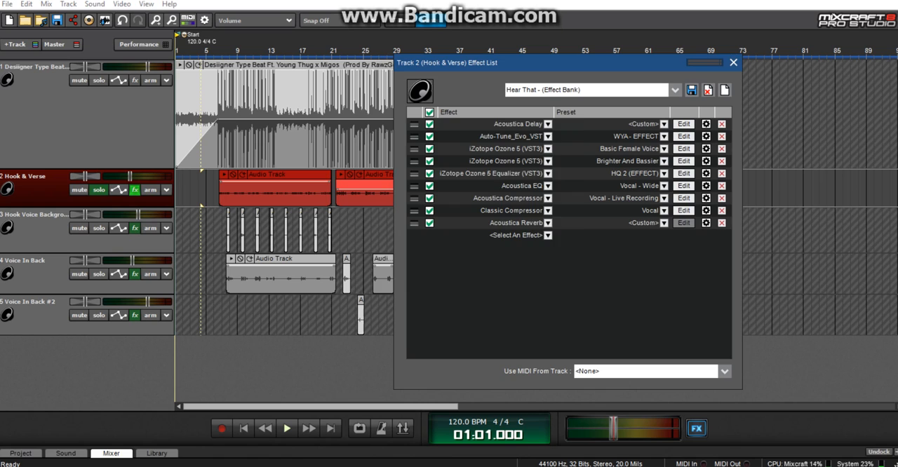
click(682, 221)
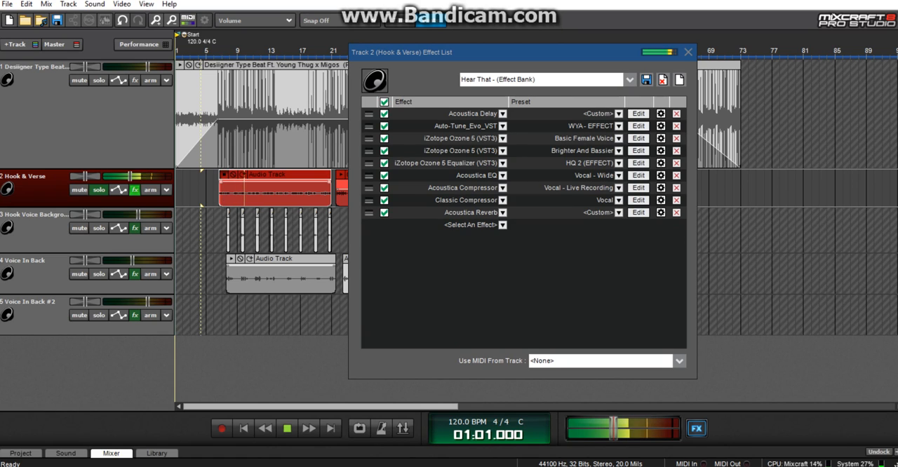
Step: Bypass the whole Hook & Verse effects chain during playback, then re-enable it
click(286, 427)
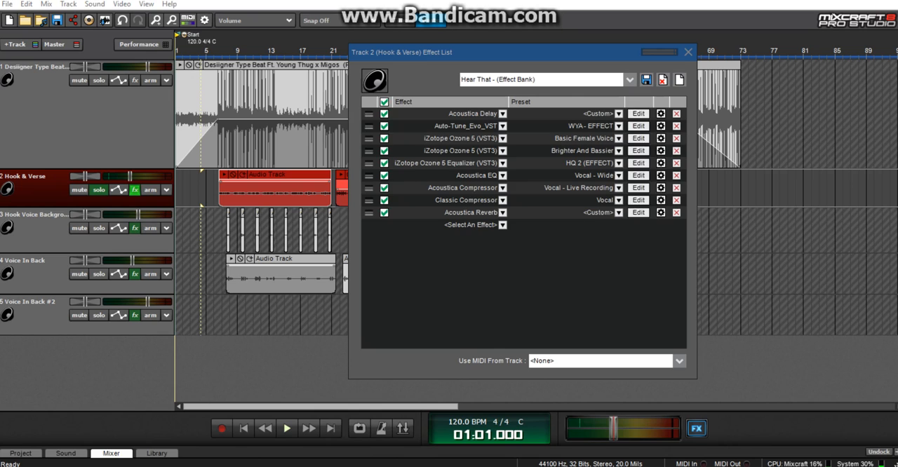
click(385, 101)
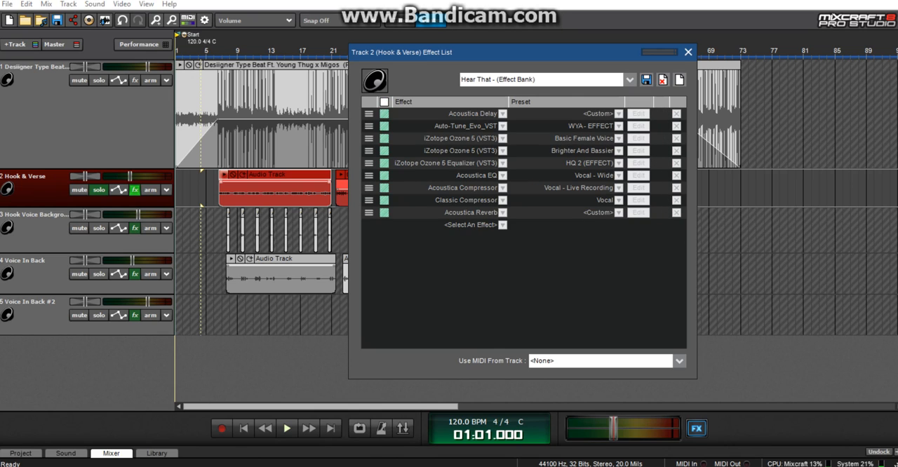
click(286, 428)
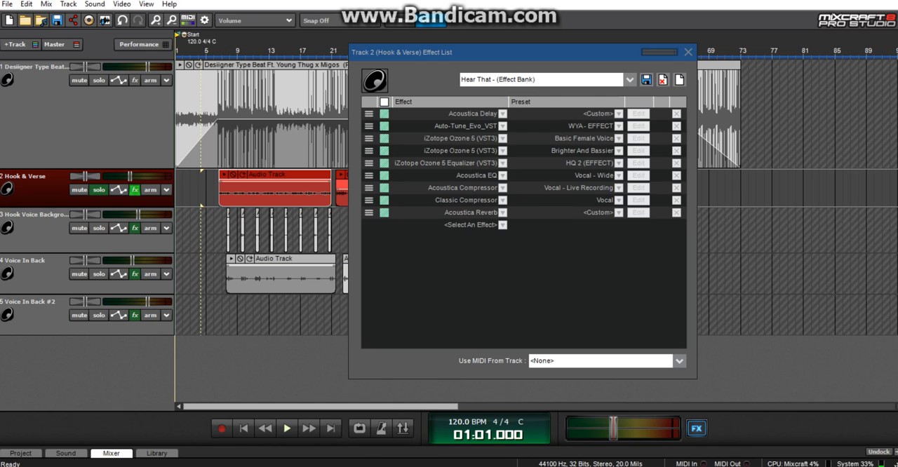
click(384, 101)
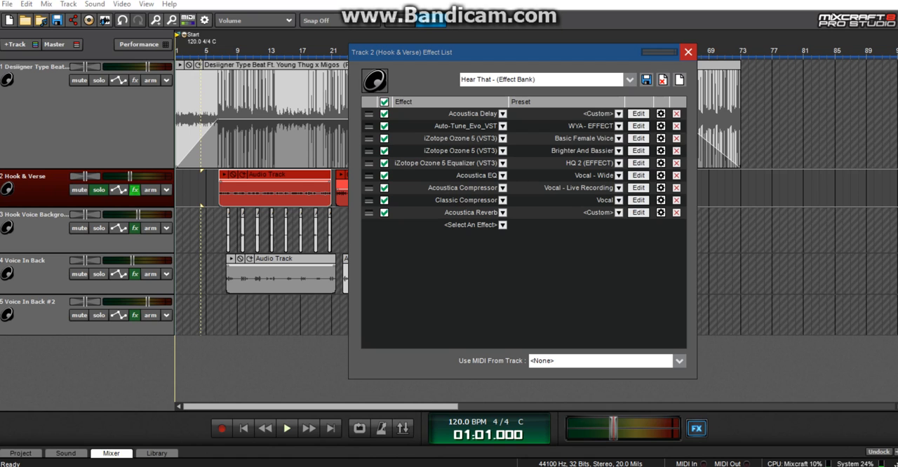
Step: Close the Effect List and select the Hook Voice Background track
click(687, 50)
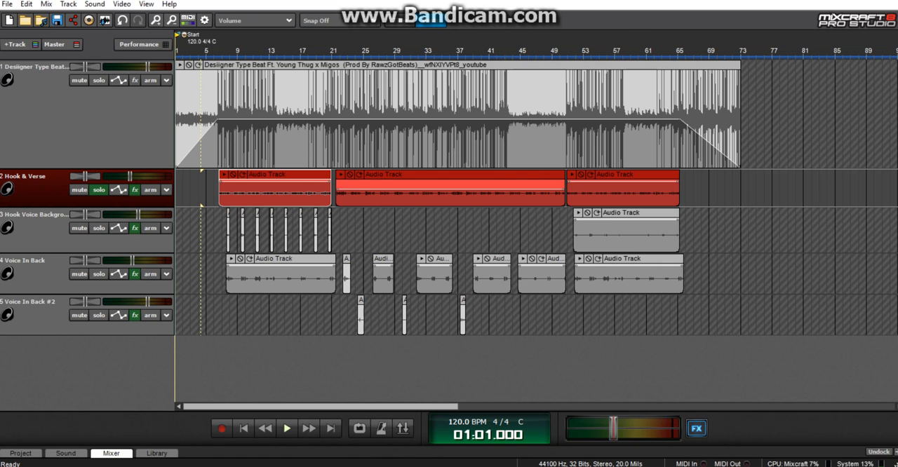
click(98, 227)
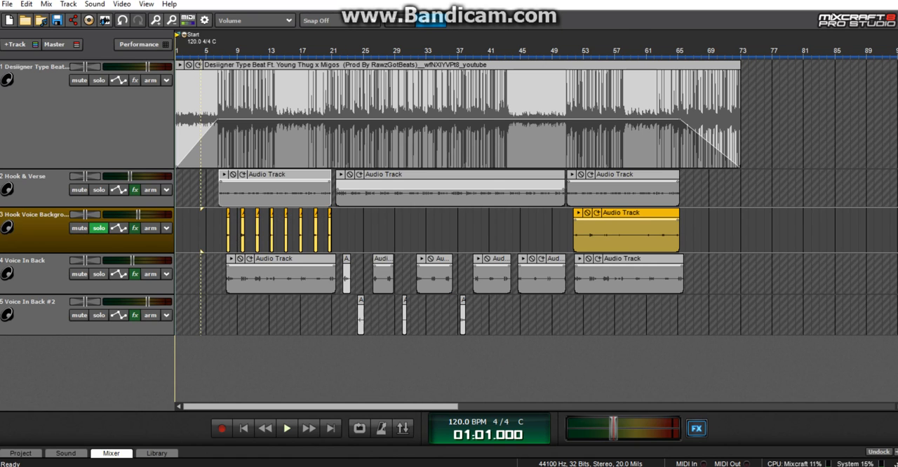